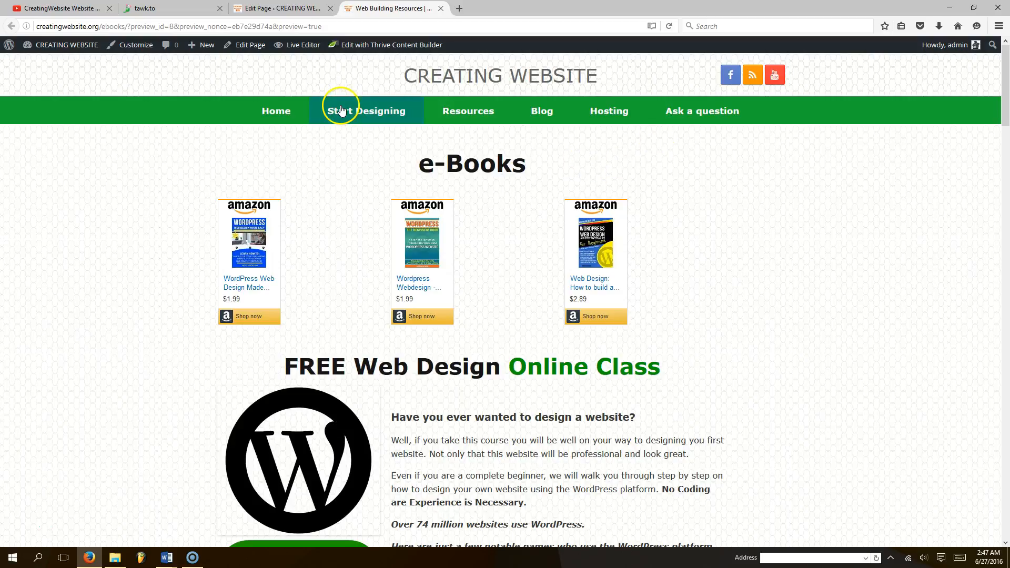
mouse_move(594, 398)
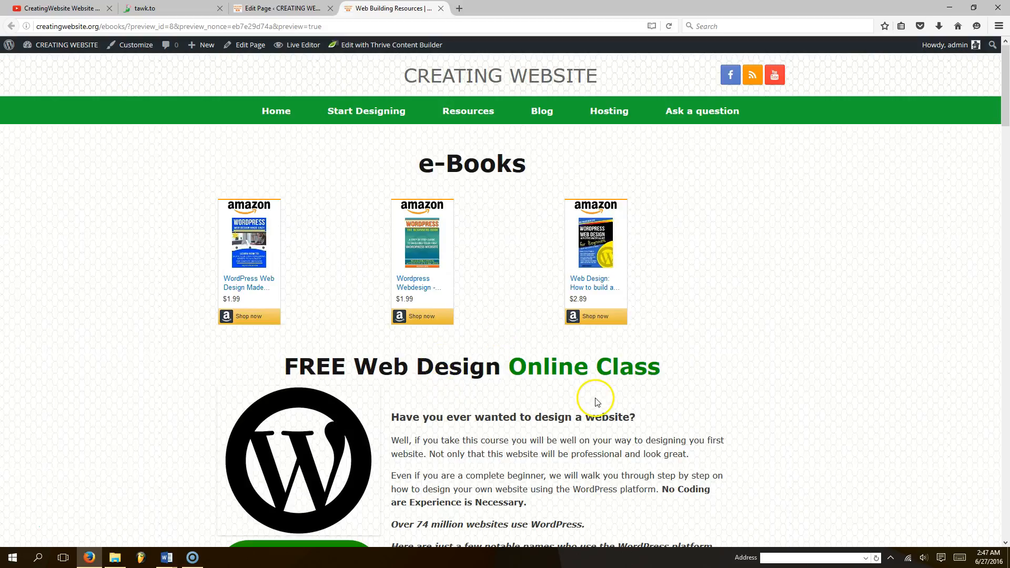
mouse_move(617, 412)
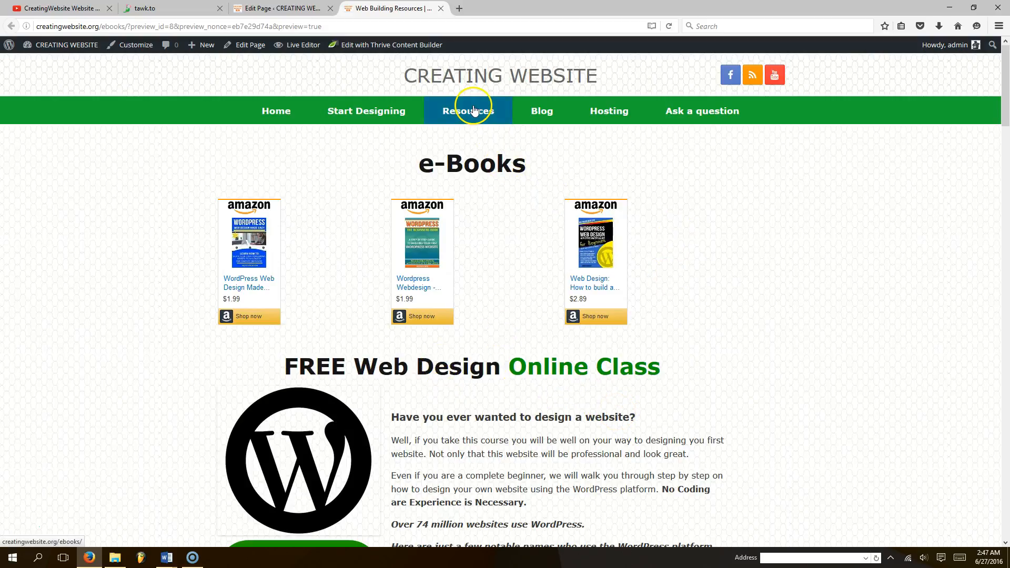
- Load the live Resources page from the site menu, leaving preview mode
click(467, 110)
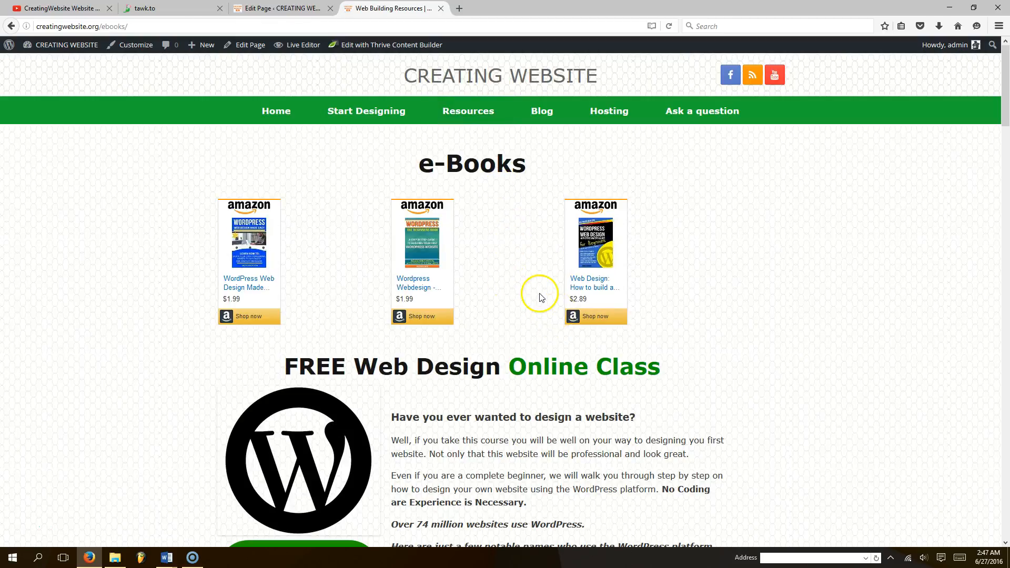
mouse_move(299, 8)
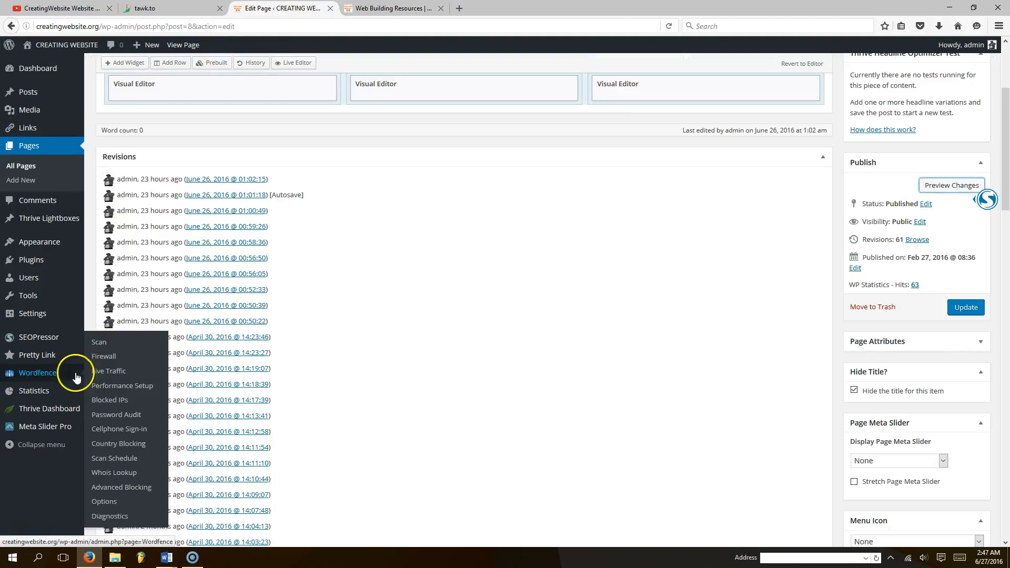
- From All Pages, bring up the Web Building Resources page for editing
click(29, 145)
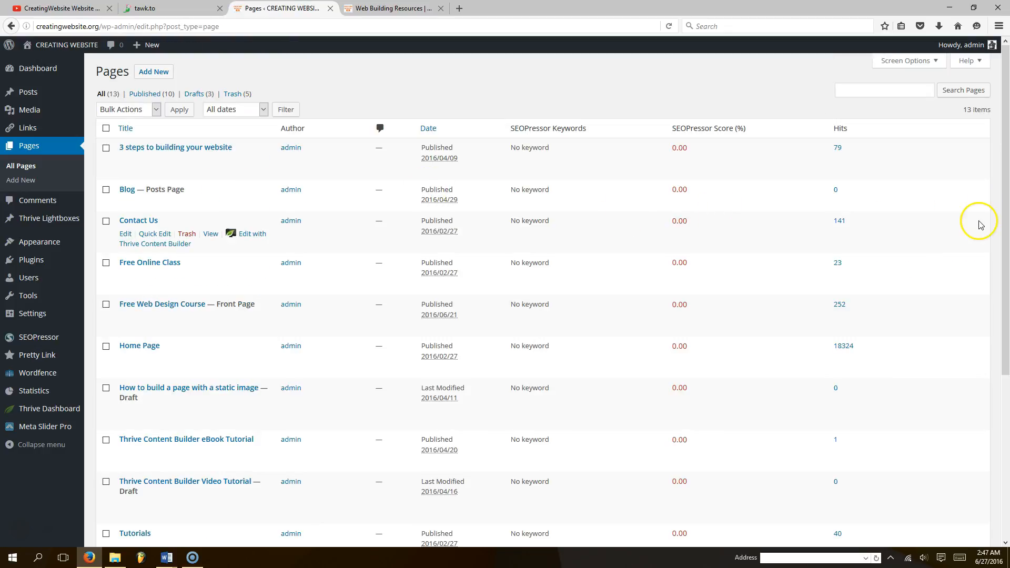
scroll(down, 3)
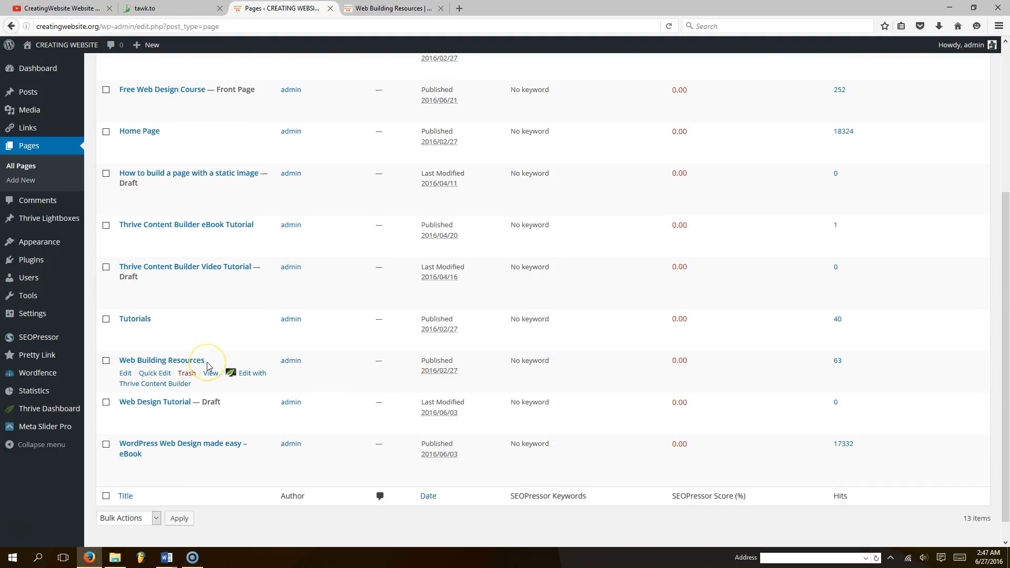
click(126, 372)
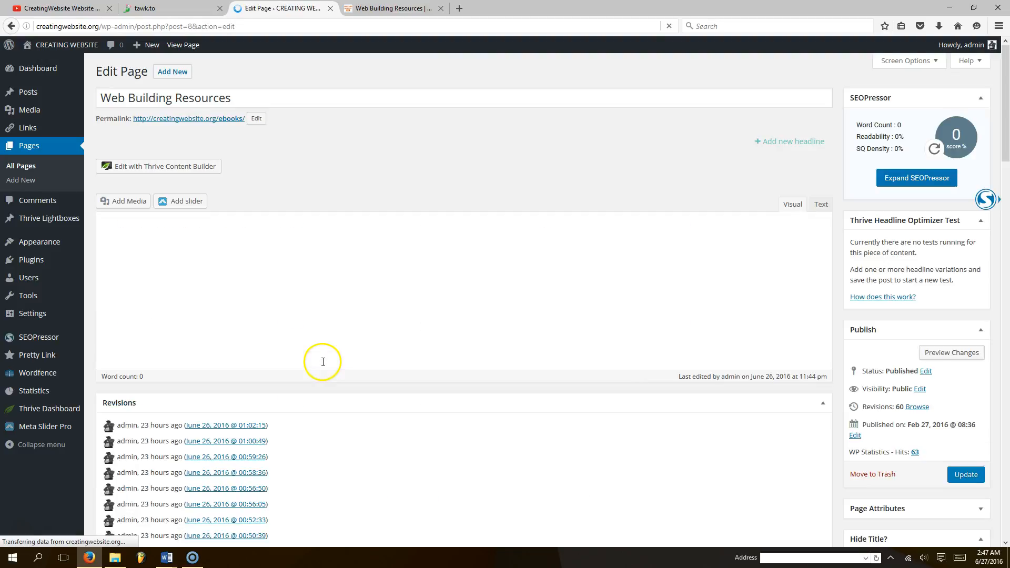
click(164, 167)
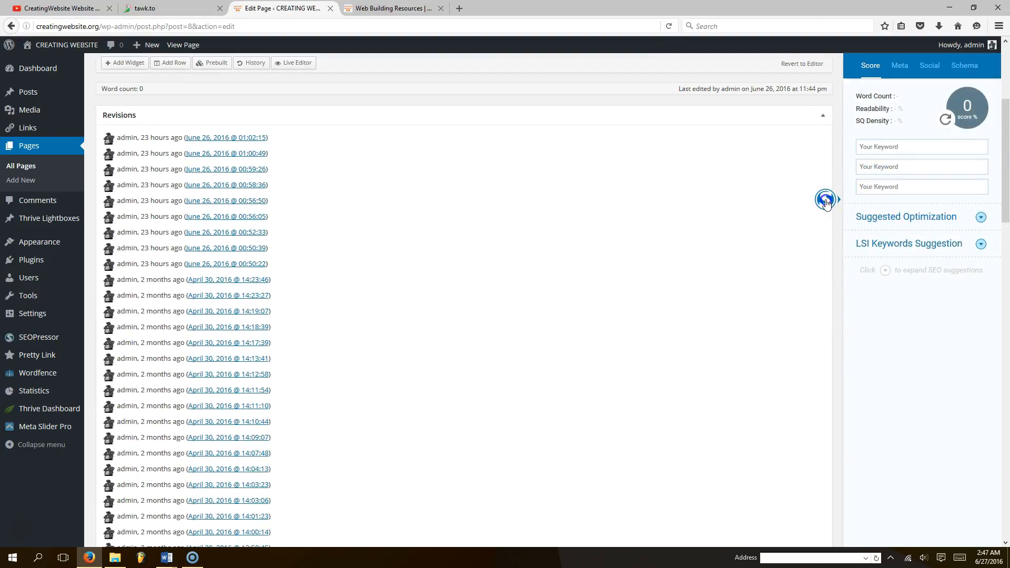
scroll(down, 3)
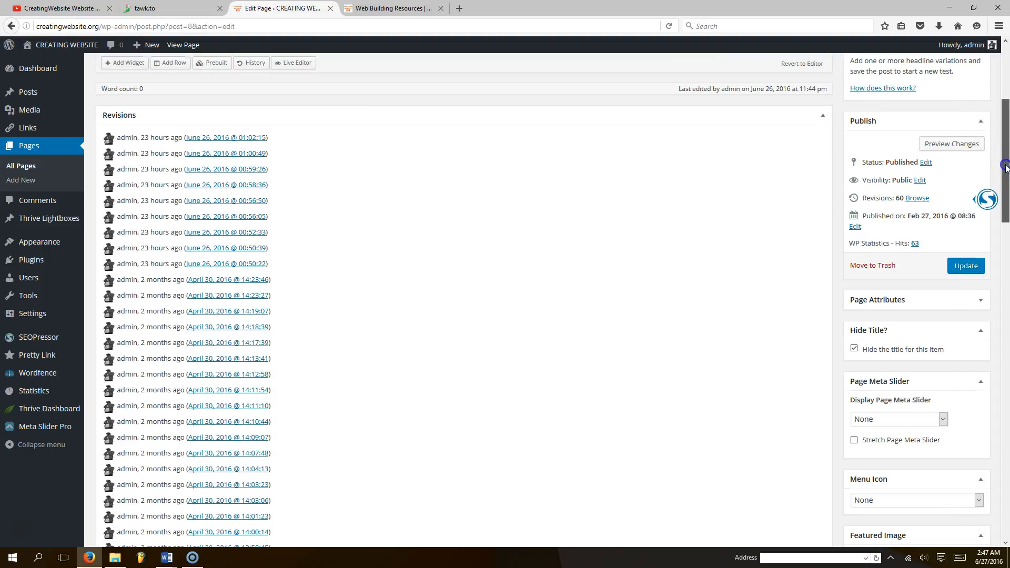
scroll(down, 3)
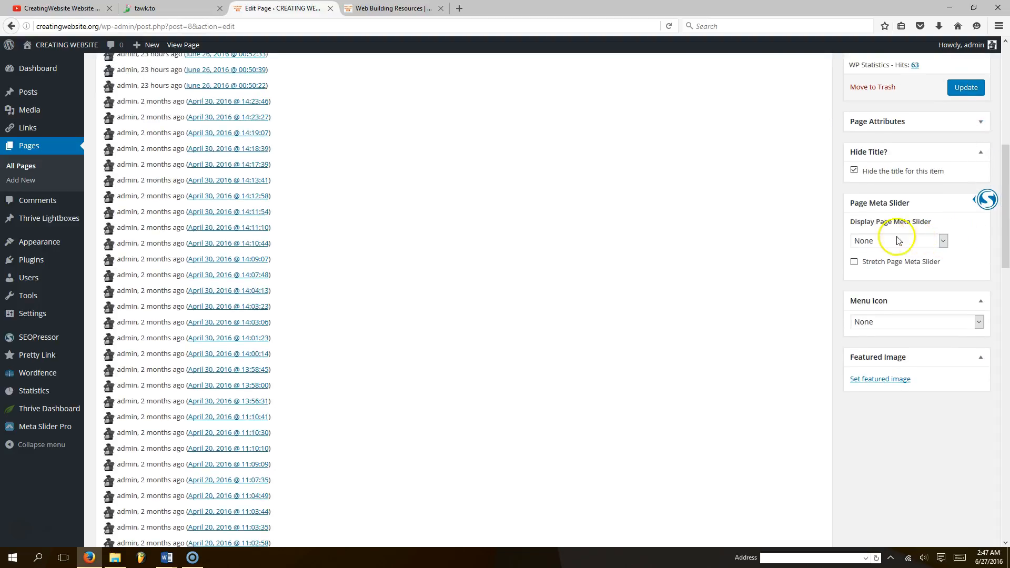
mouse_move(923, 246)
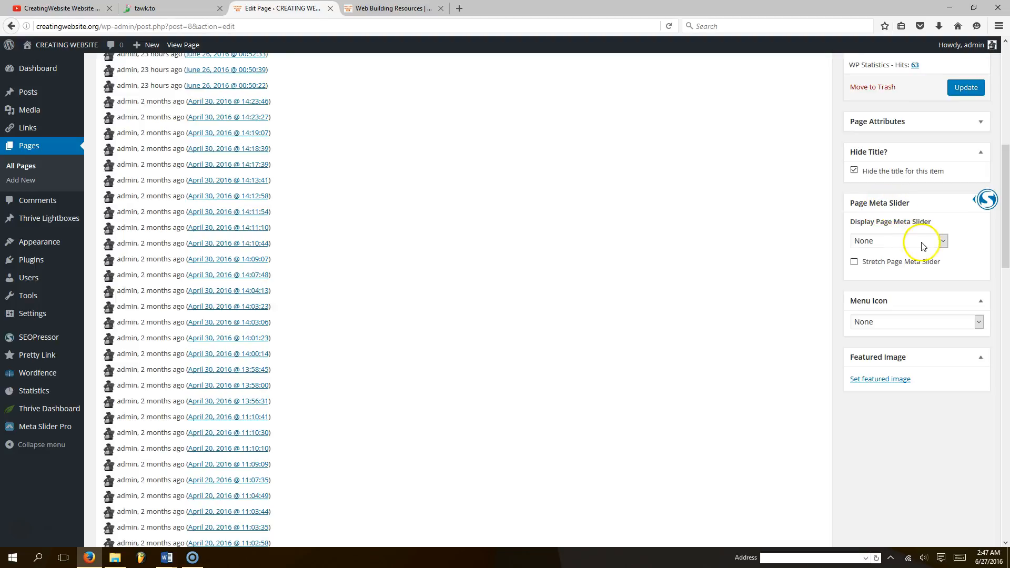
- Set the Page Meta Slider to 'Home Page 2' and update the page
click(898, 240)
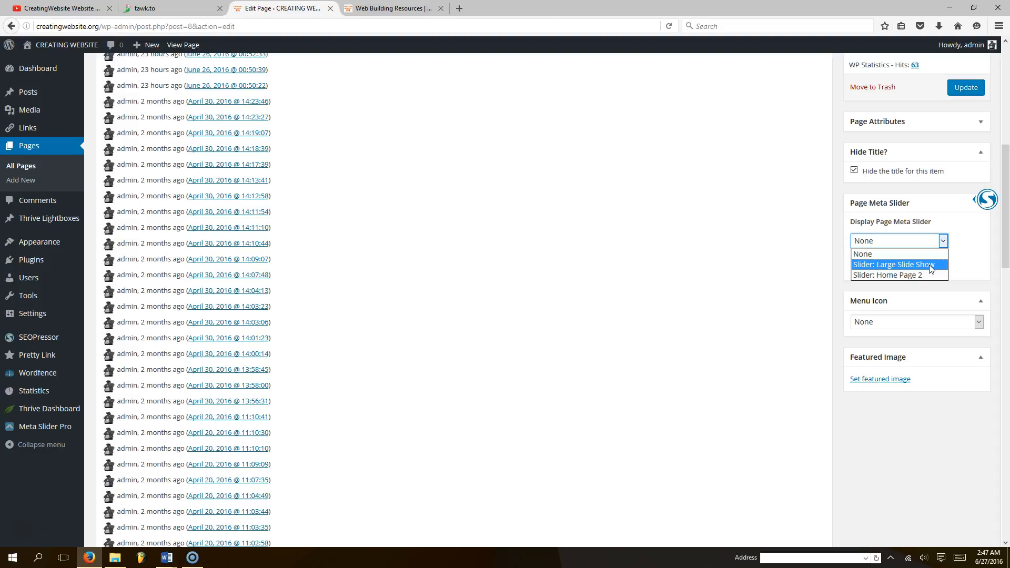
mouse_move(909, 275)
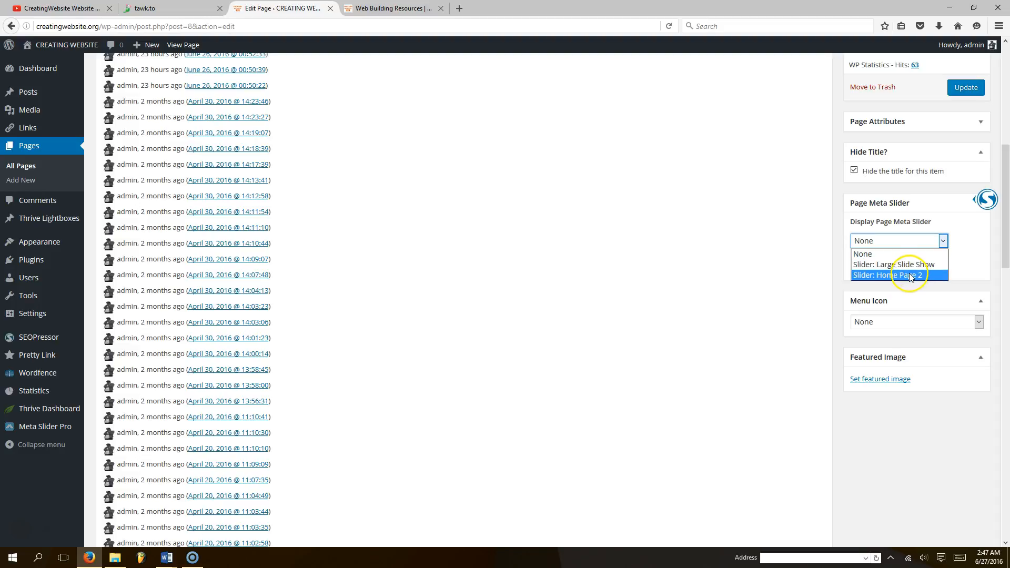
click(889, 274)
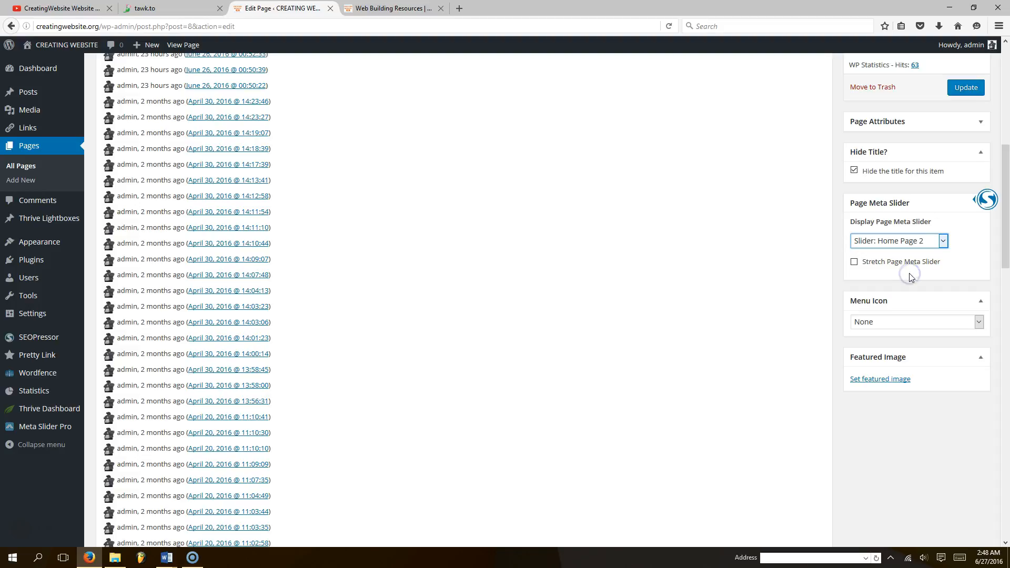
click(965, 87)
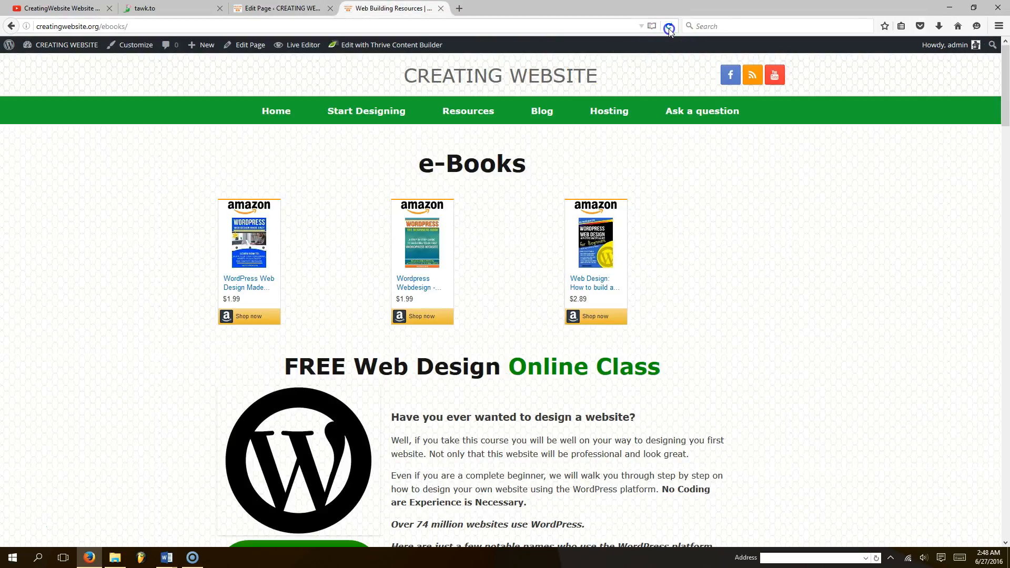
- Reload the live Resources page and advance the Home Page 2 banner to its next slide
click(670, 27)
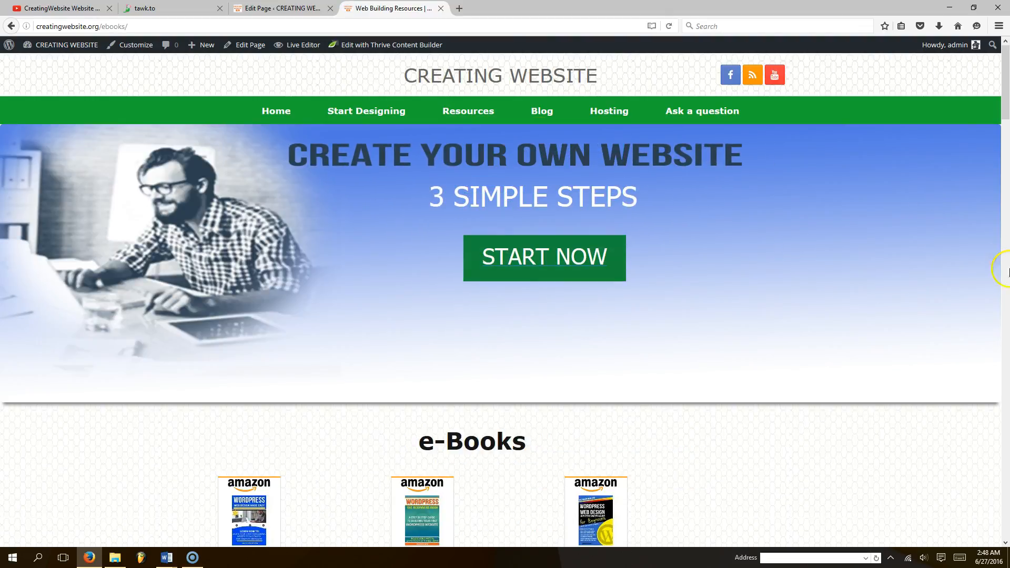
click(993, 263)
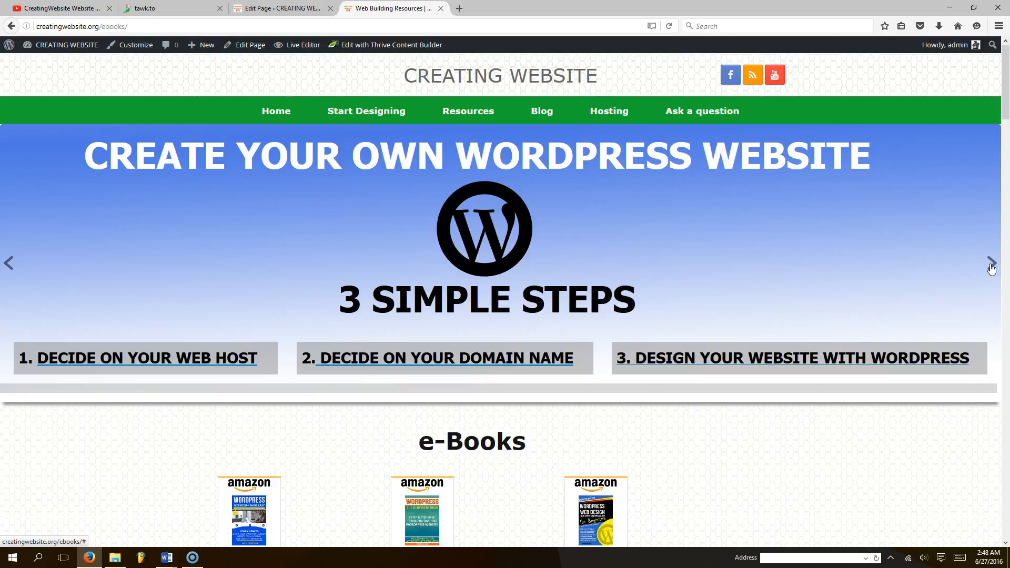
mouse_move(419, 386)
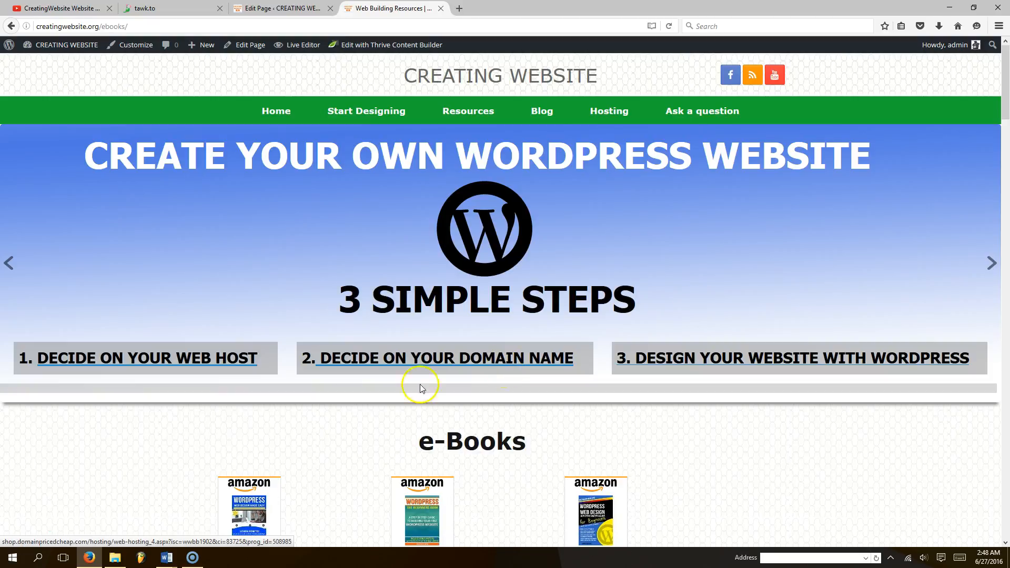